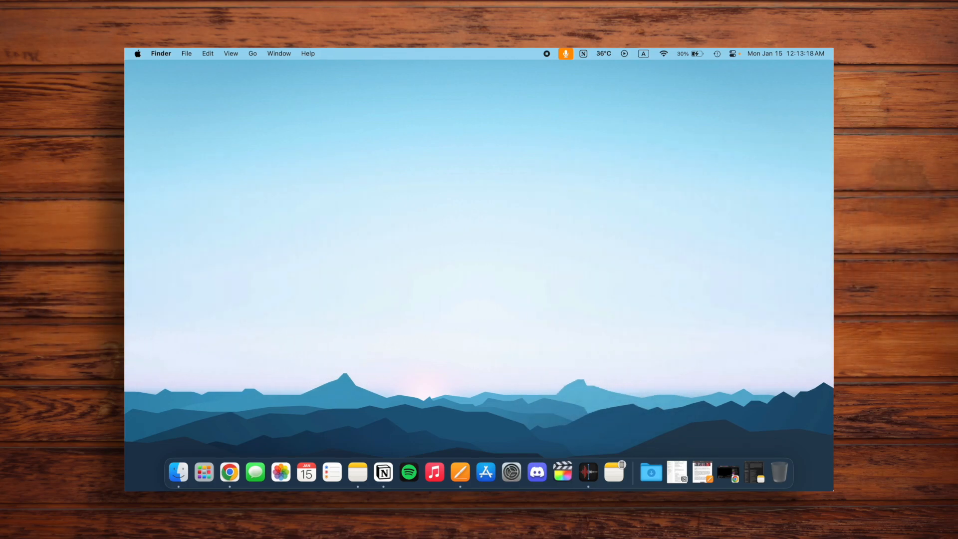
{"action": "mouse_move", "coordinate": [126, 51]}
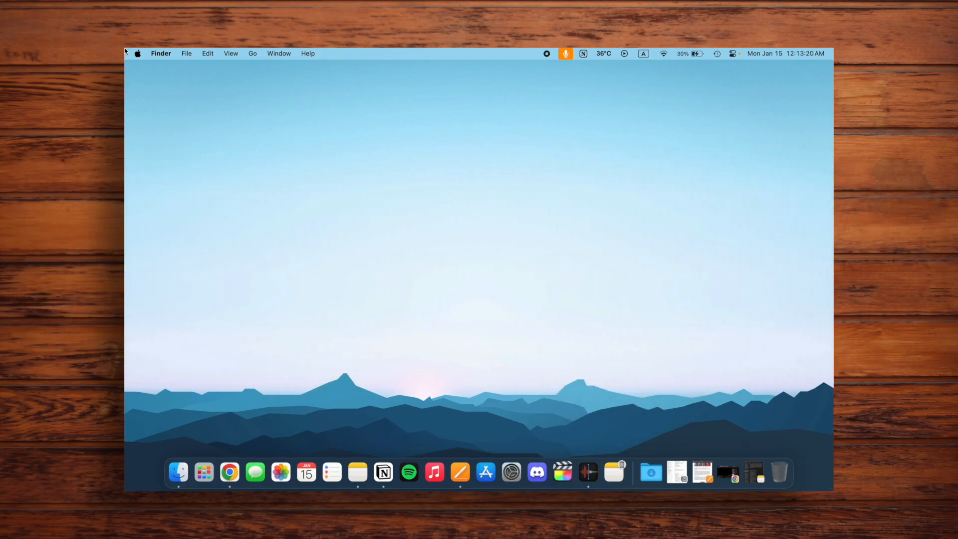
{"action": "mouse_move", "coordinate": [146, 91]}
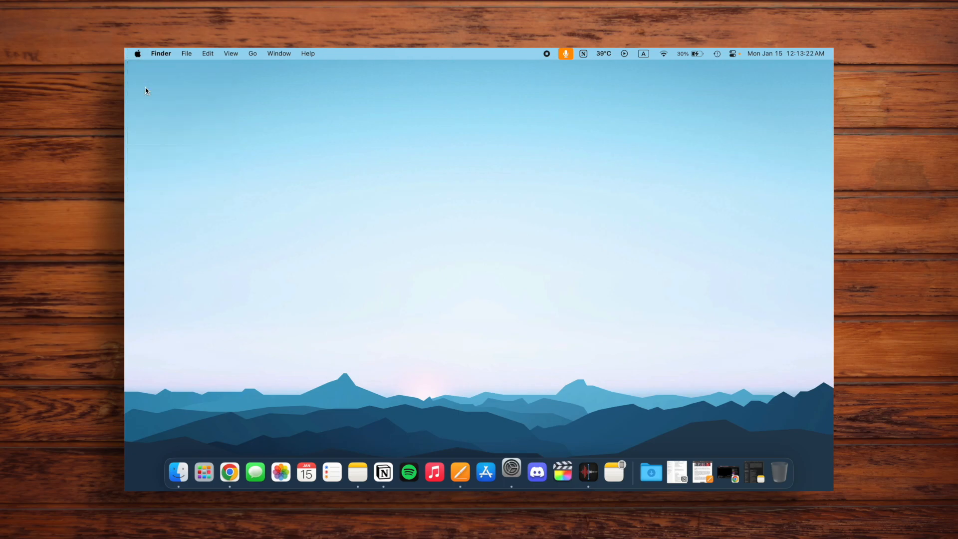
- Launch System Settings from the Dock and go to the Sound page listing output devices
{"action": "left_click", "coordinate": [511, 470]}
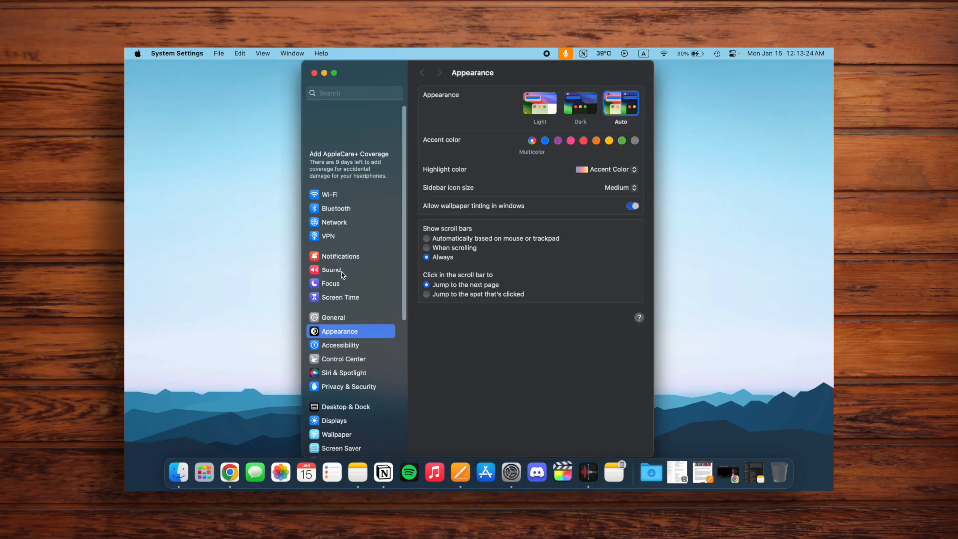
{"action": "left_click", "coordinate": [331, 269]}
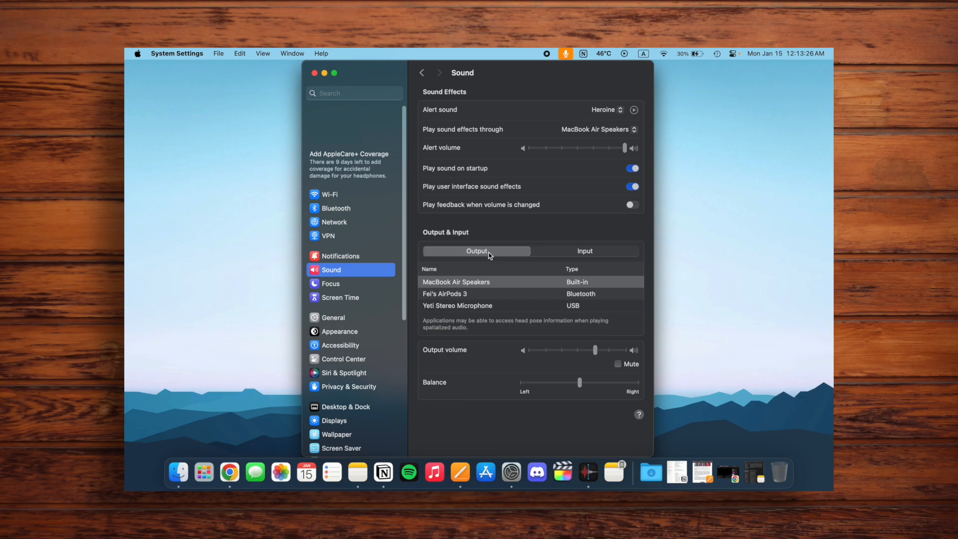
{"action": "mouse_move", "coordinate": [442, 374]}
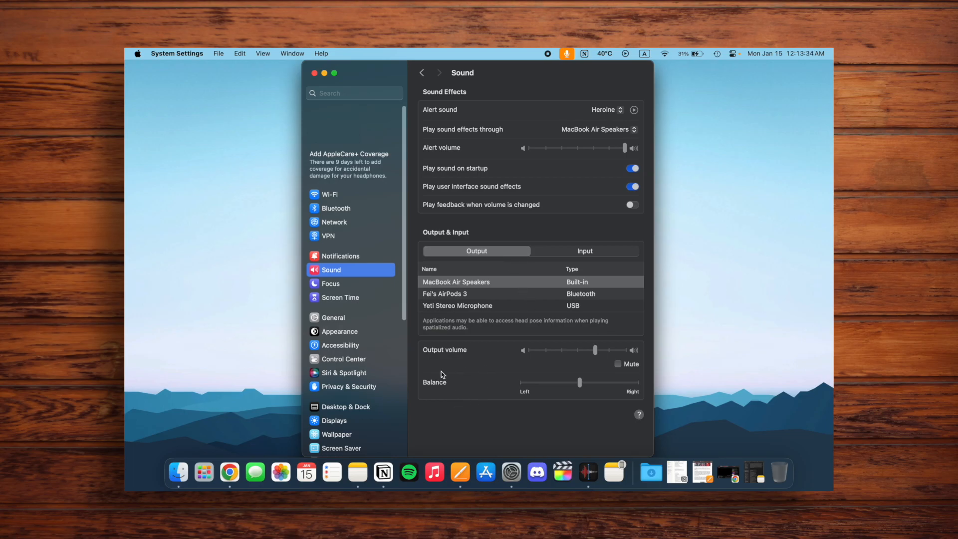
{"action": "mouse_move", "coordinate": [473, 385]}
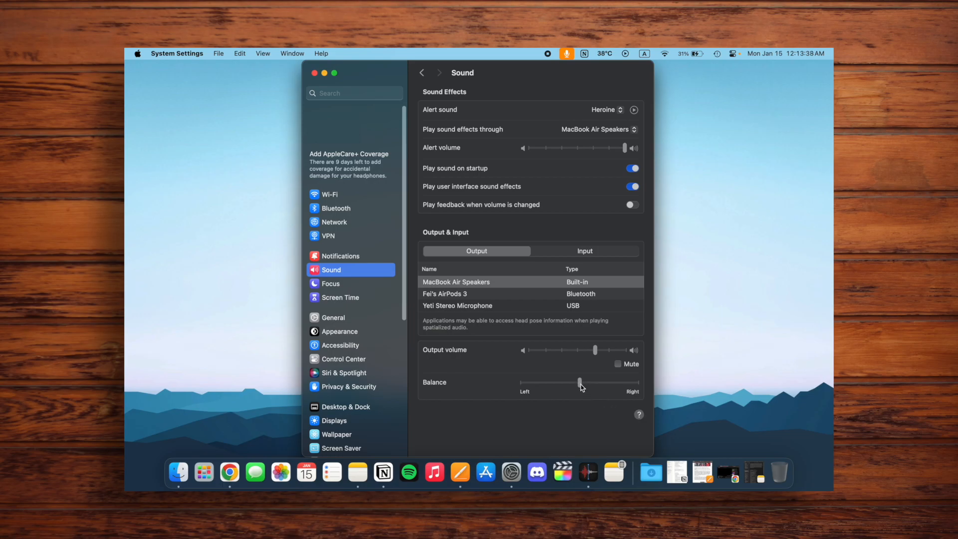
{"action": "mouse_move", "coordinate": [529, 383]}
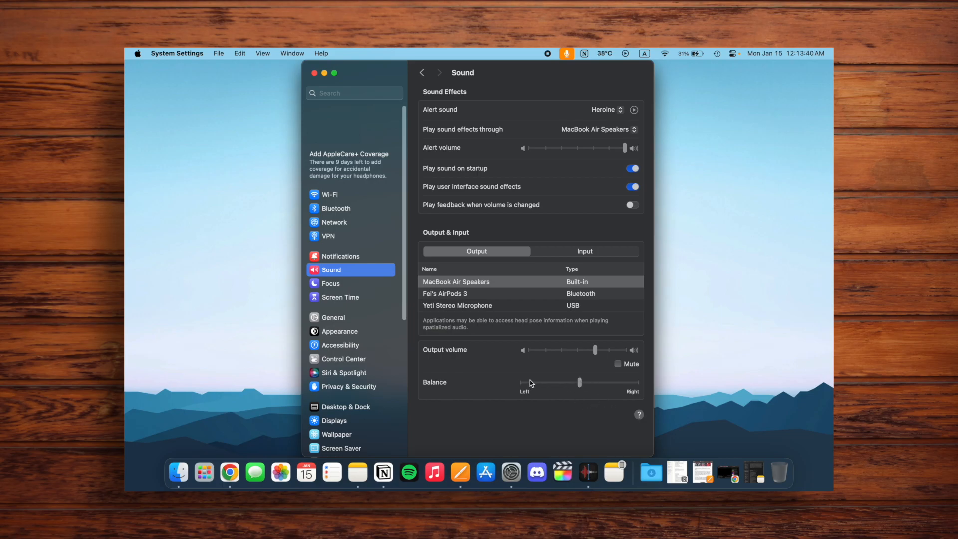
{"action": "mouse_move", "coordinate": [582, 395]}
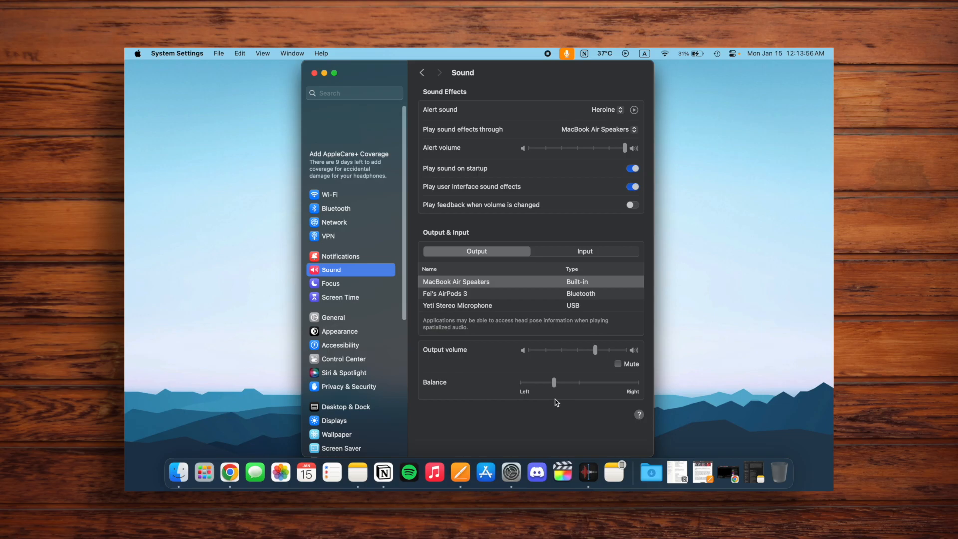
{"action": "mouse_move", "coordinate": [527, 390]}
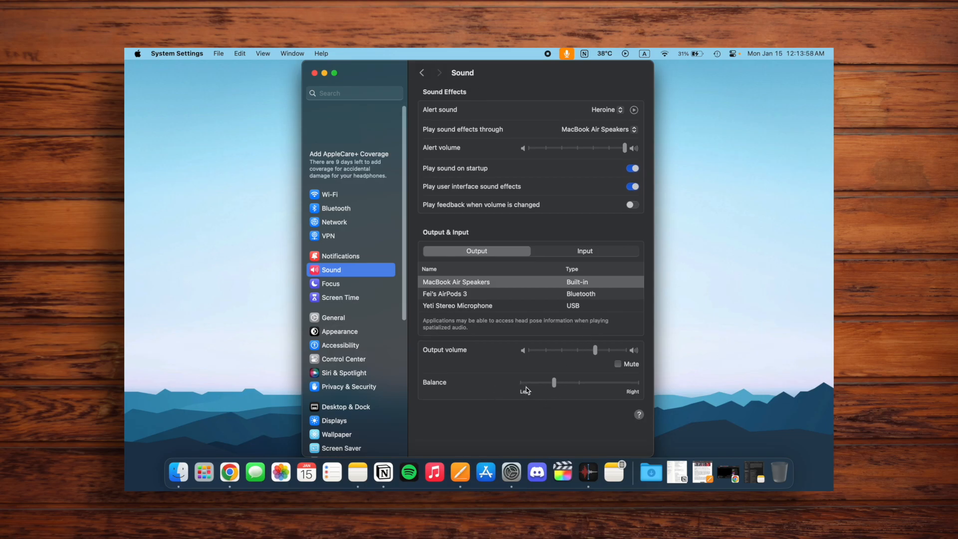
{"action": "mouse_move", "coordinate": [699, 387]}
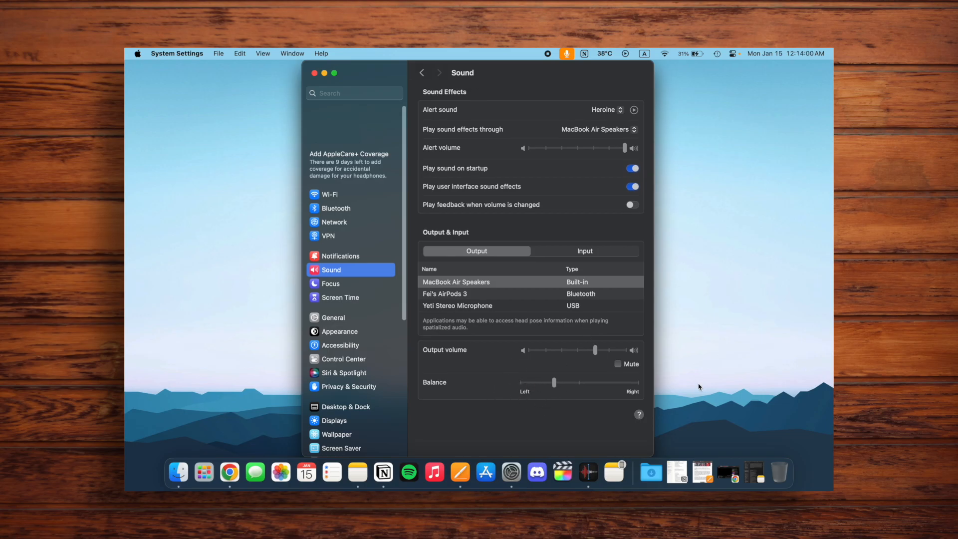
{"action": "mouse_move", "coordinate": [555, 399]}
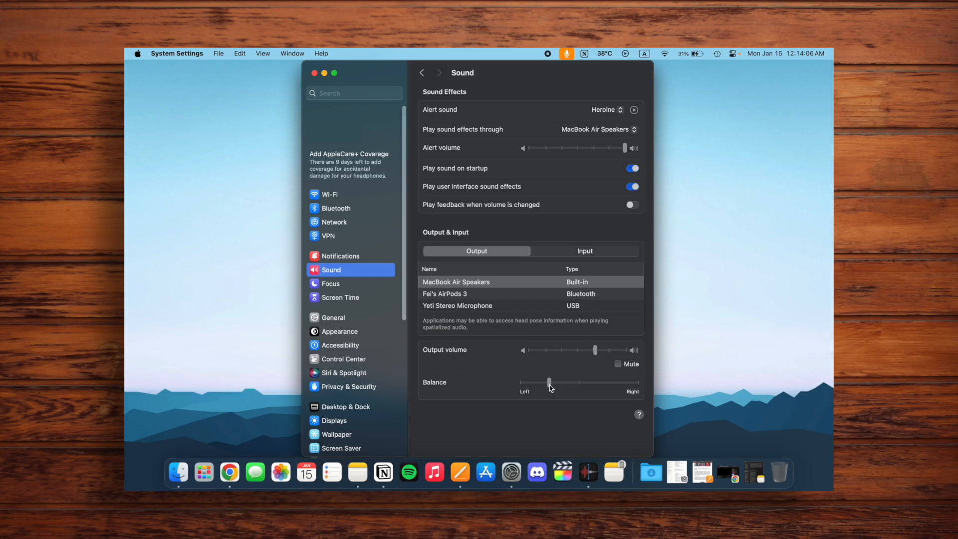
{"action": "mouse_move", "coordinate": [538, 402]}
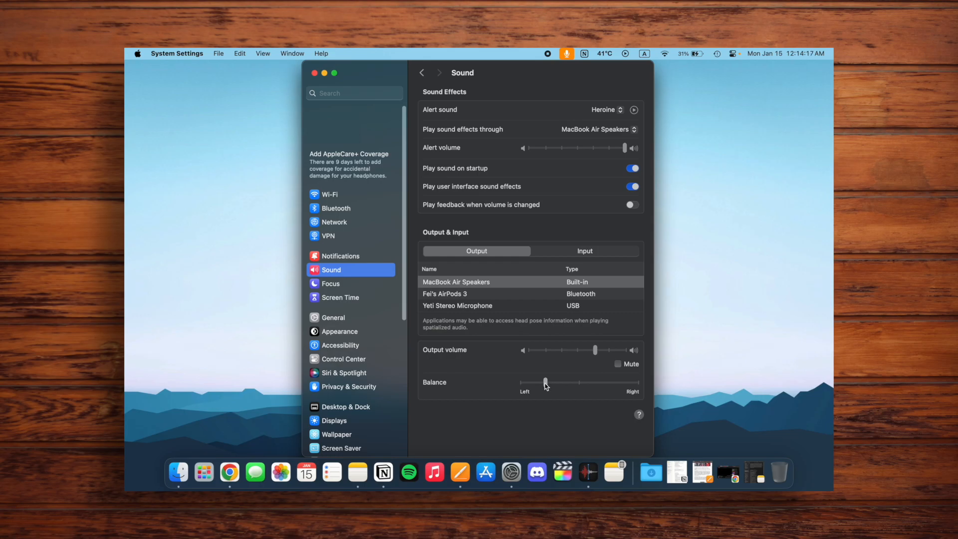
{"action": "mouse_move", "coordinate": [545, 409]}
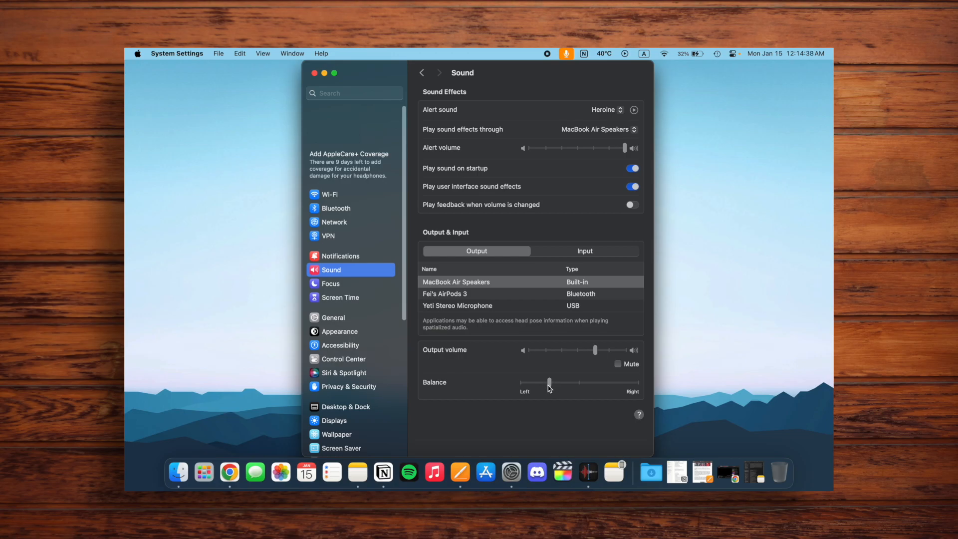
{"action": "mouse_move", "coordinate": [561, 417]}
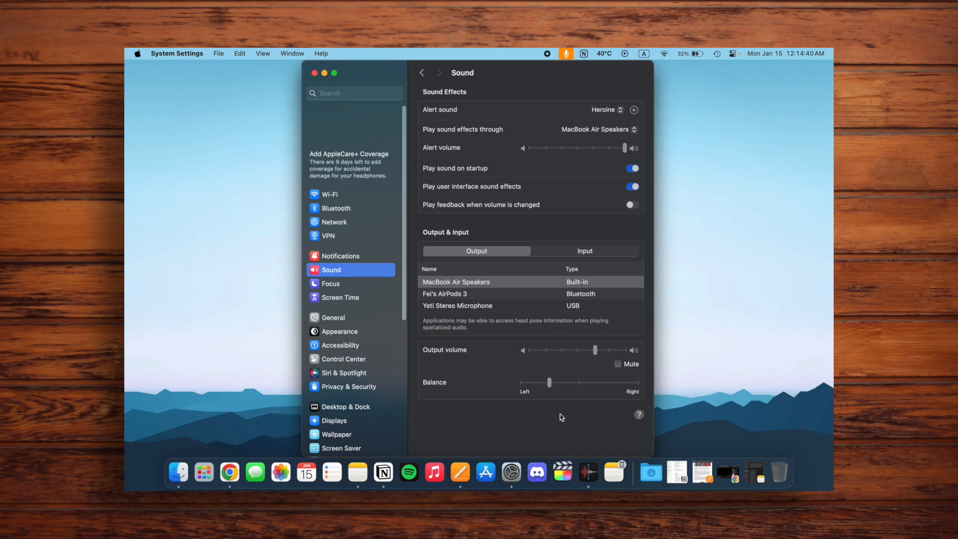